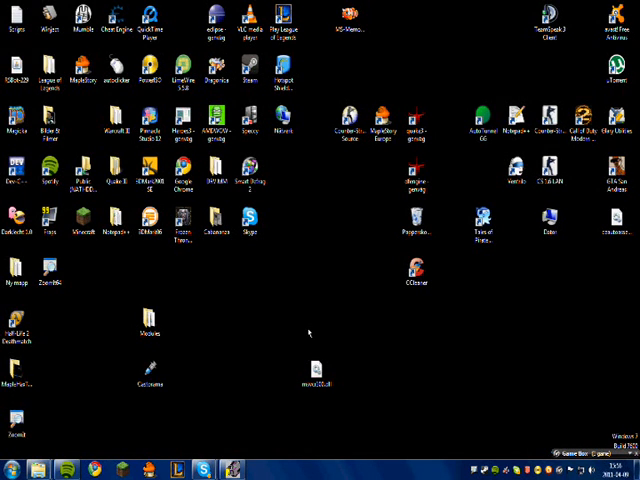
mouse_move(340, 390)
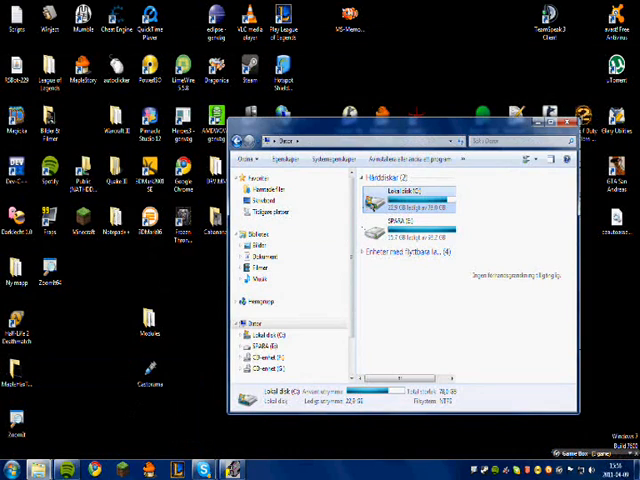
- Navigate from Computer into Local Disk (C:) to list its folders
double_click(412, 190)
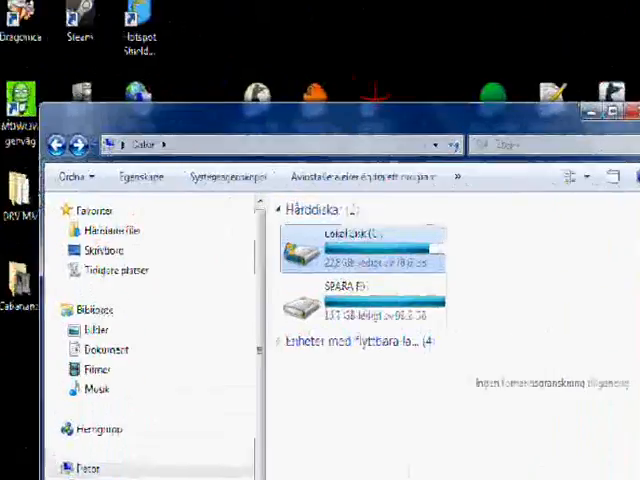
double_click(360, 245)
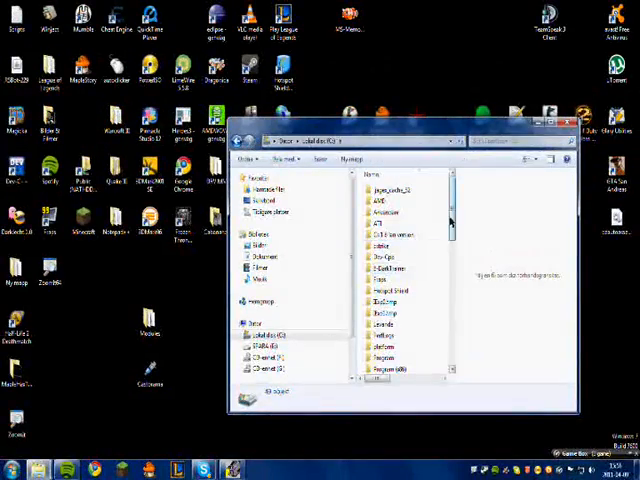
- Go into the Windows folder and then its System32 subfolder
scroll("down", 3)
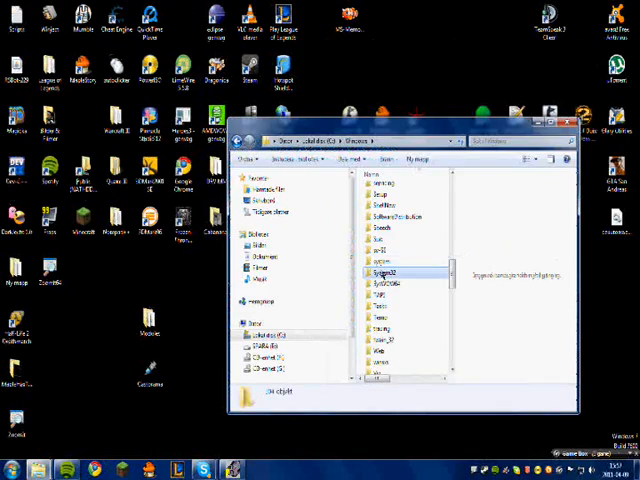
double_click(385, 272)
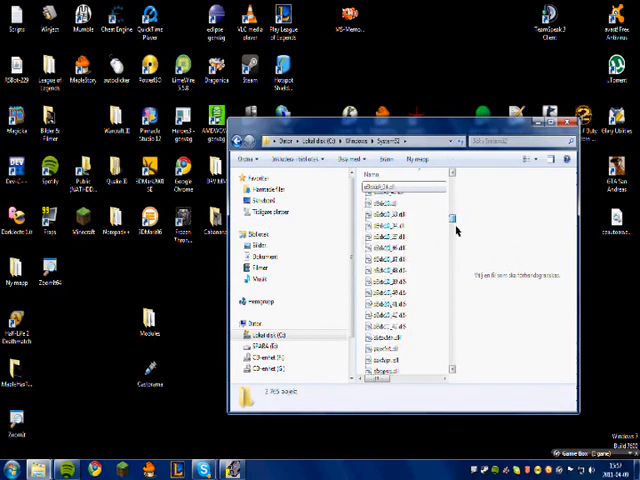